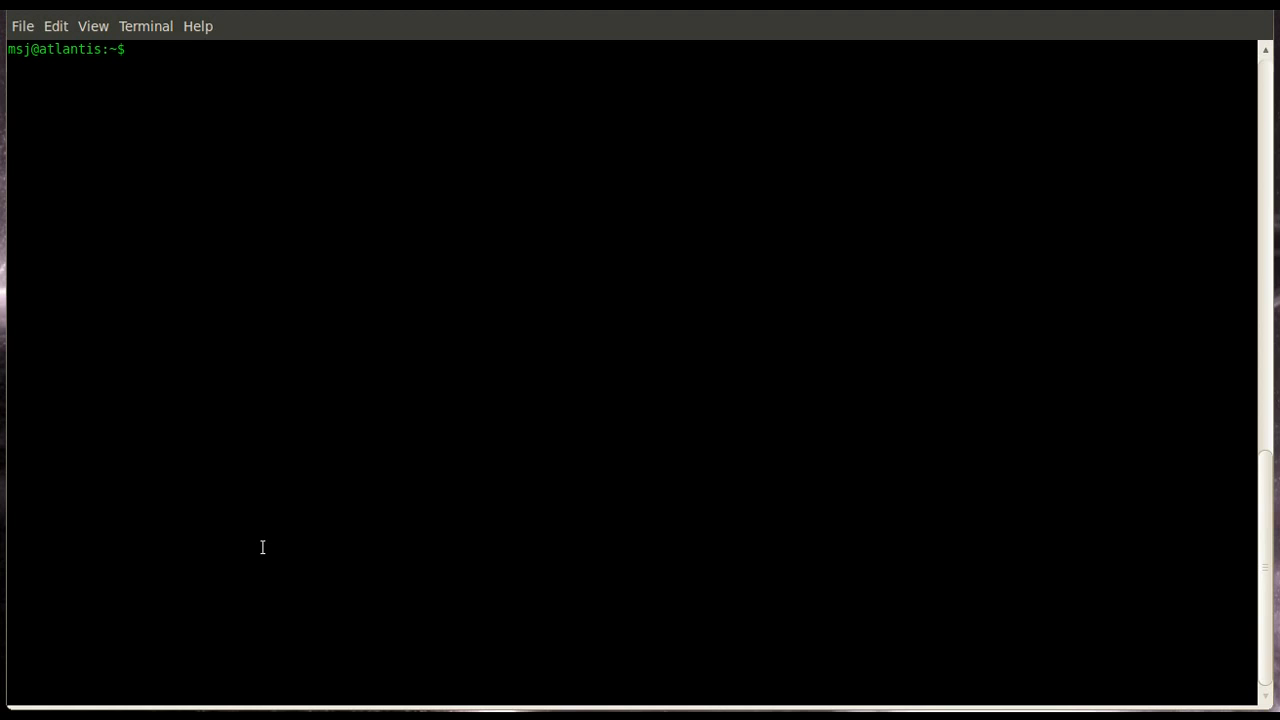
Install minicom and lrzsz with sudo apt-get install minicom, confirming with y
type("s")
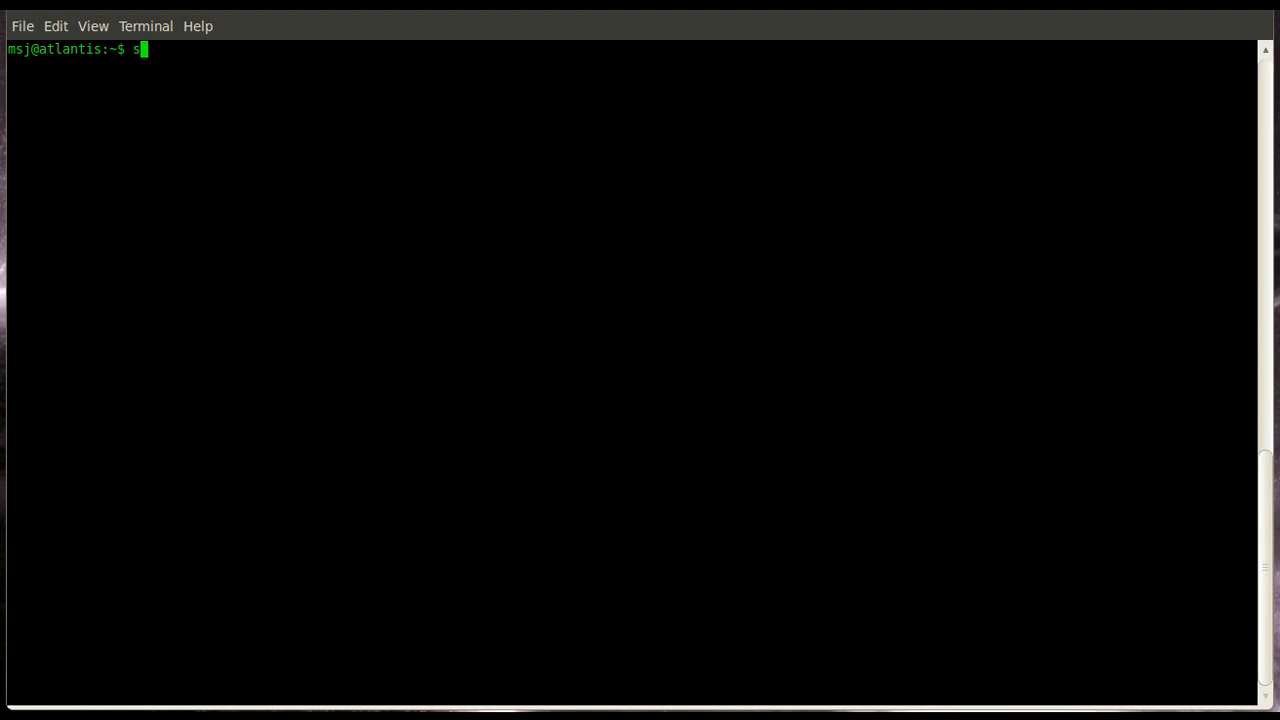
type("udo ao")
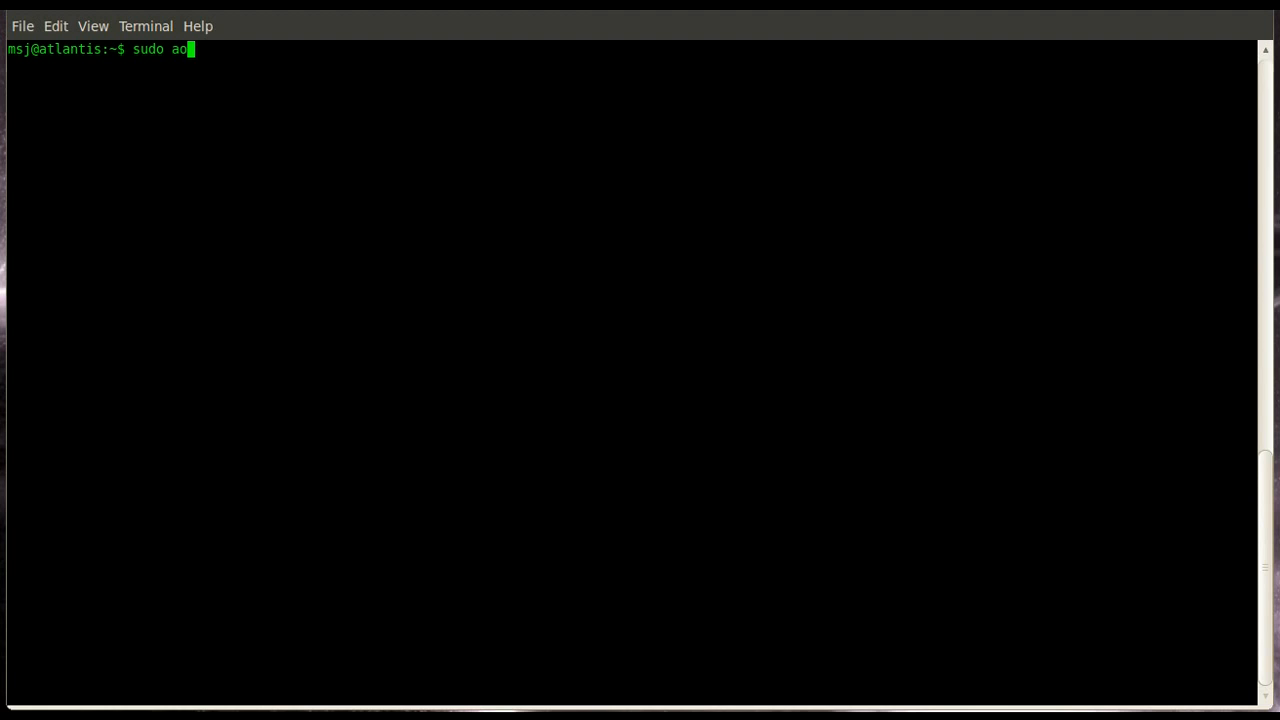
type("pt-get")
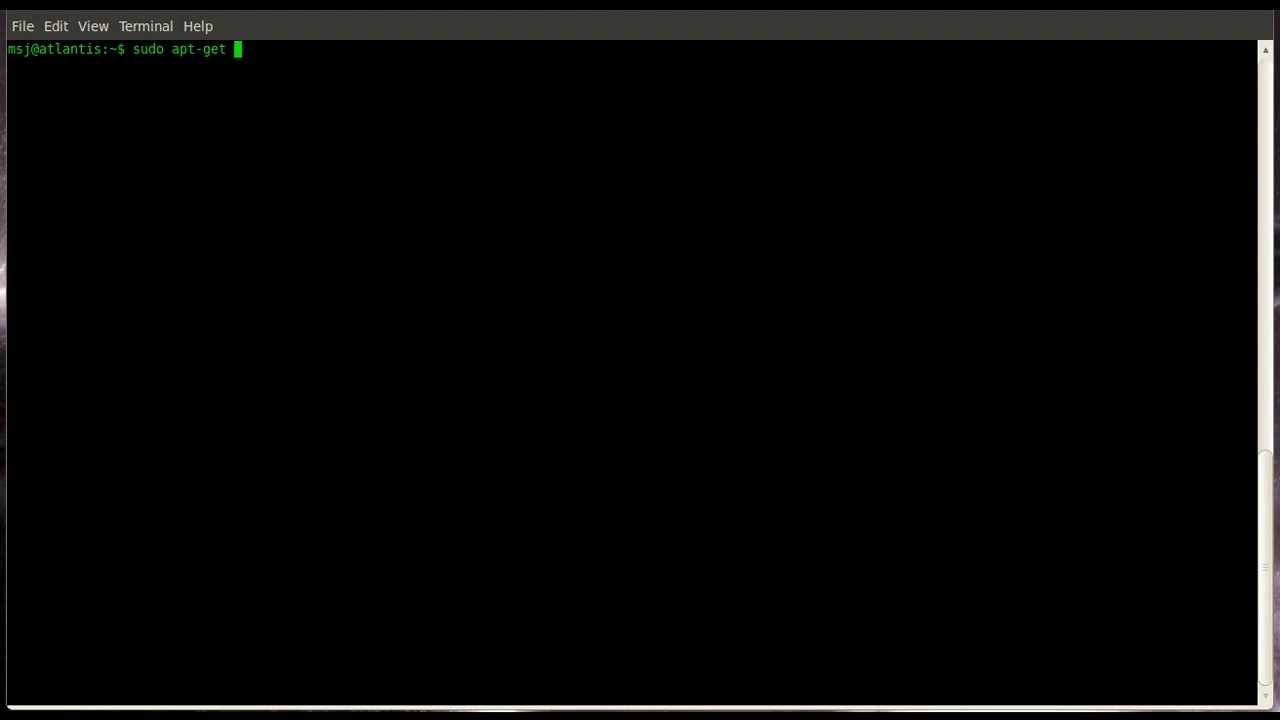
type("install mi")
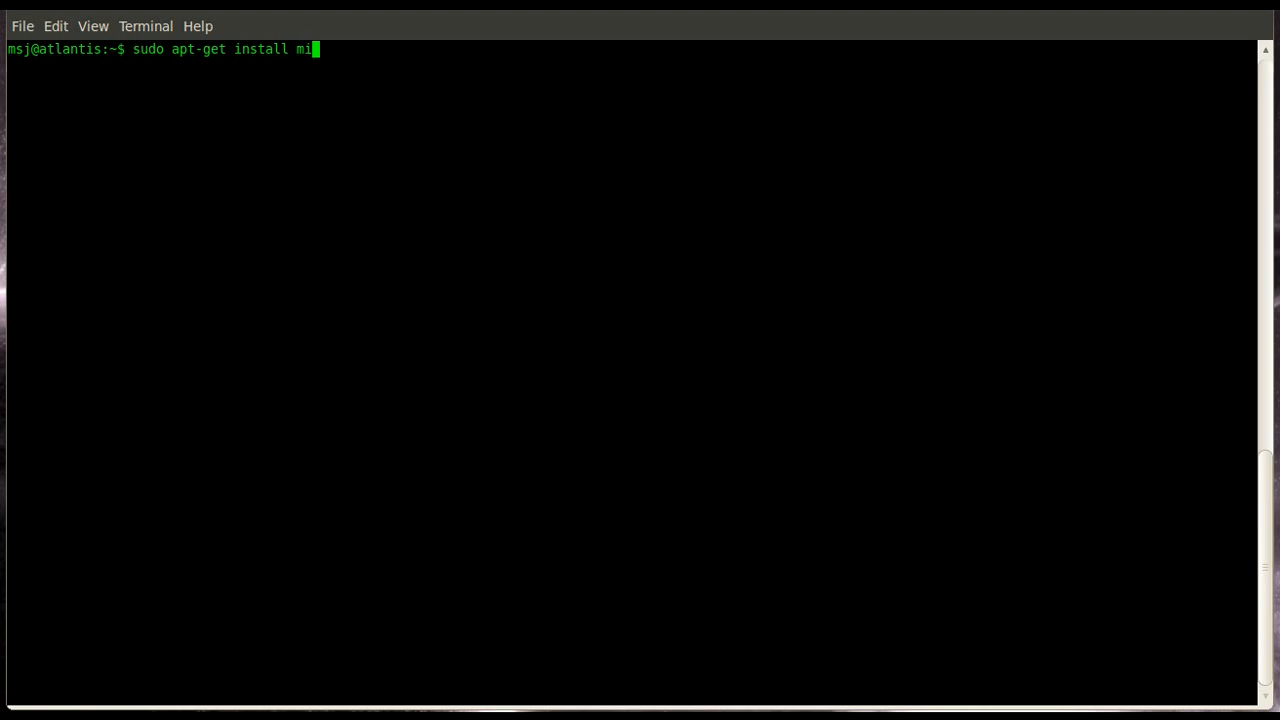
type("nicom")
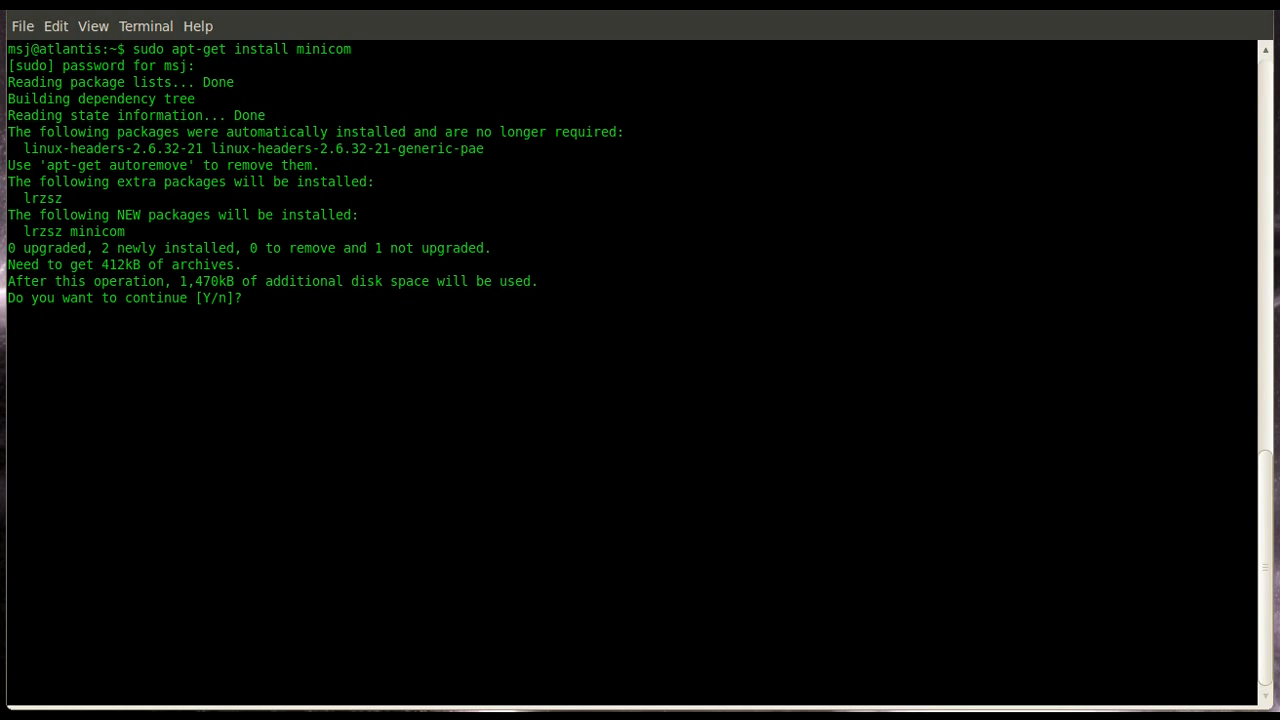
type("y")
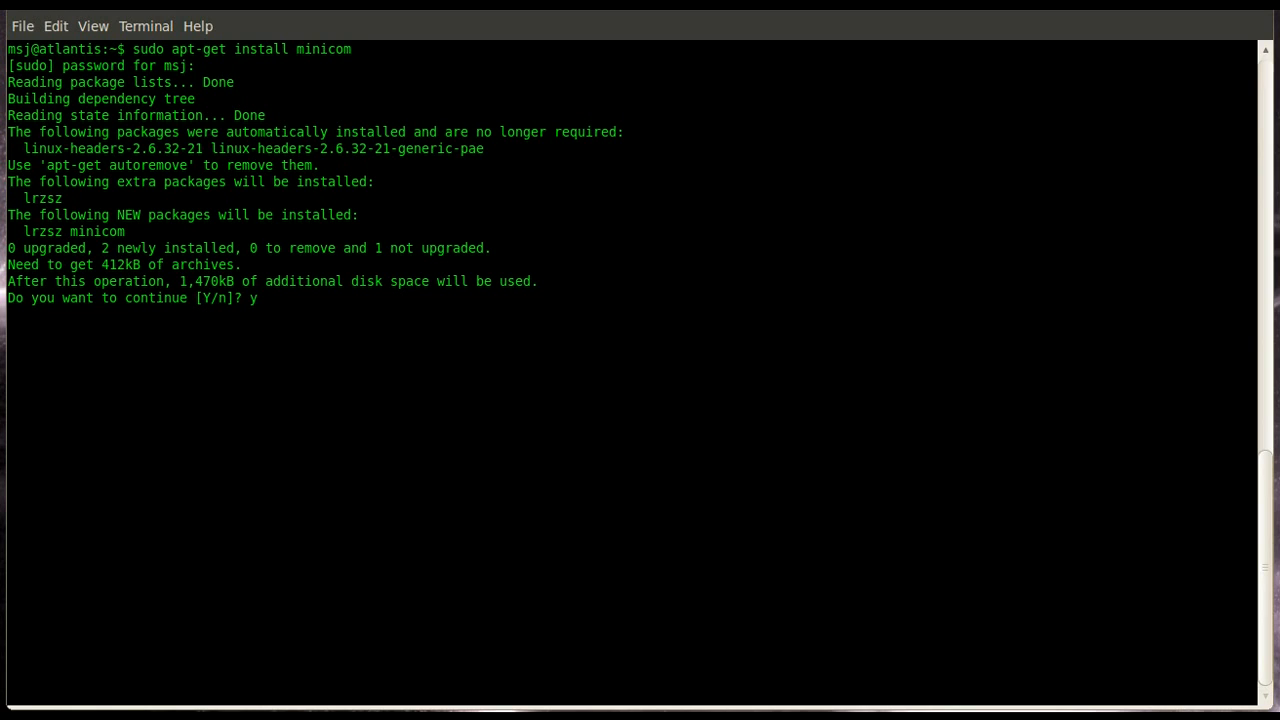
key("Return")
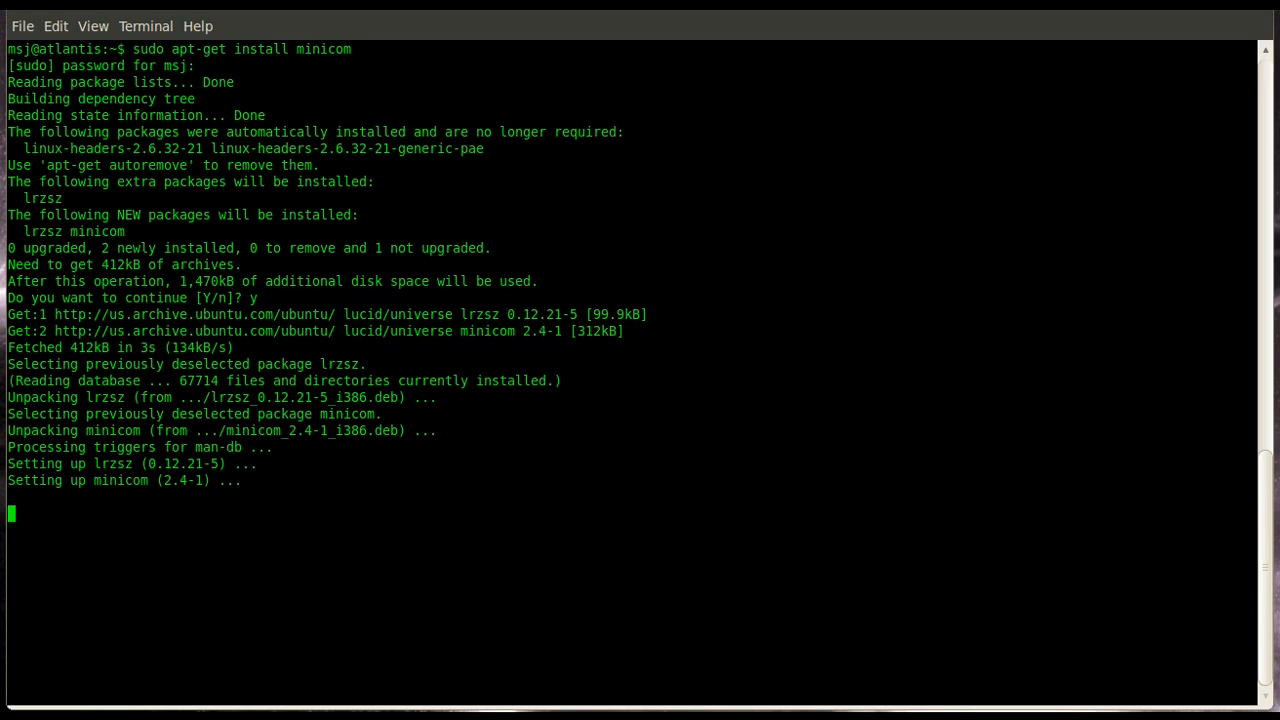
key("Return")
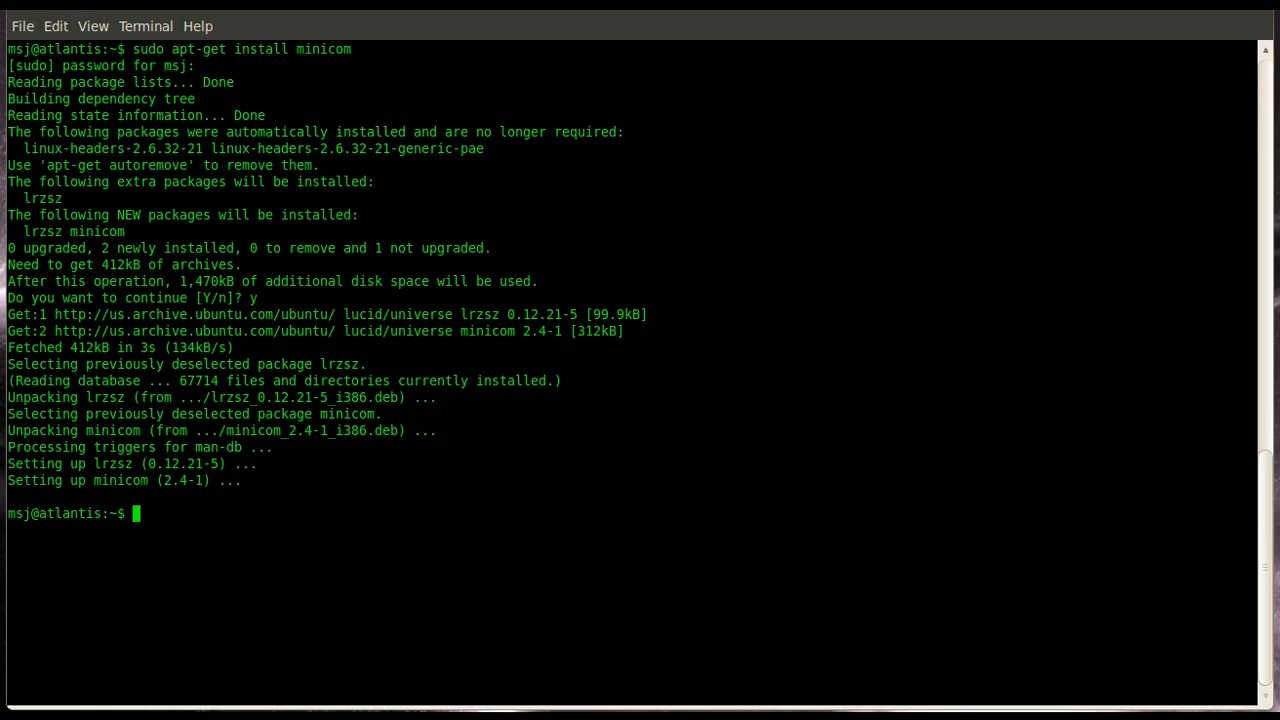
Run dmesg | grep tty to confirm ttyS0 is detected as a 16550A UART
type("dmesg |")
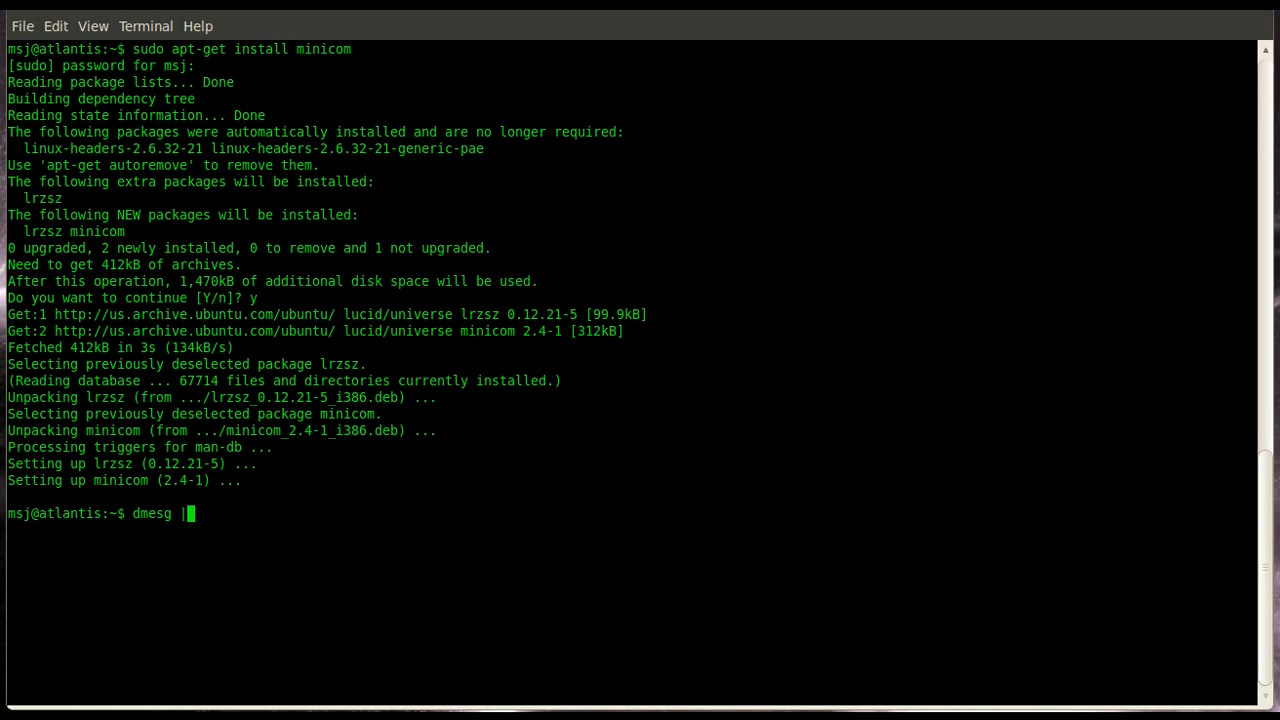
type("grep tty")
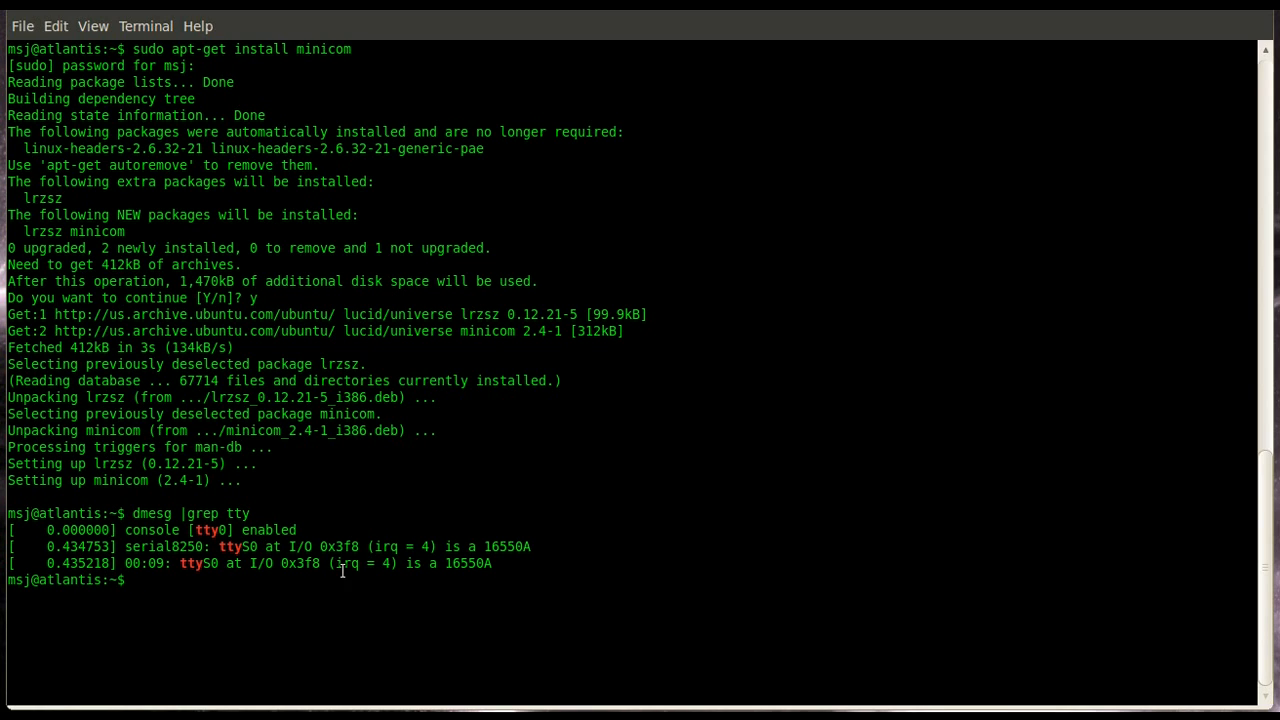
double_click(197, 563)
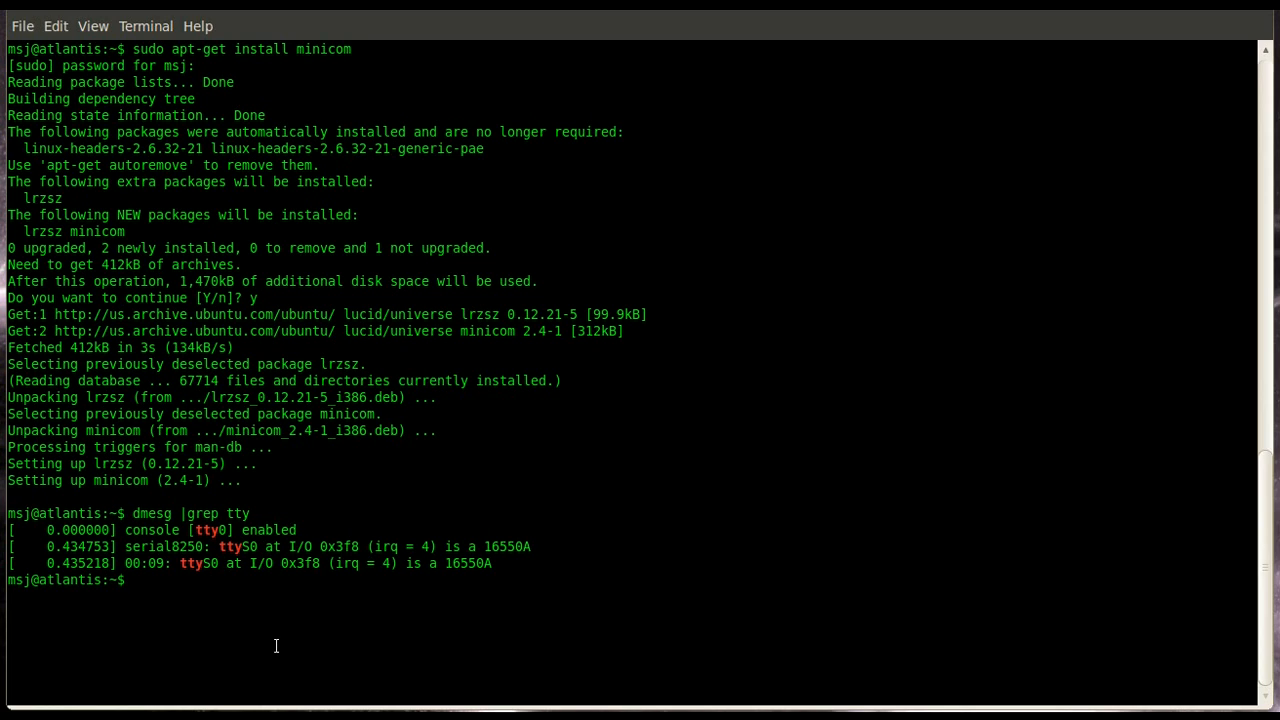
Launch sudo minicom -s and set the serial device to /dev/ttyS0
type("sudo mini")
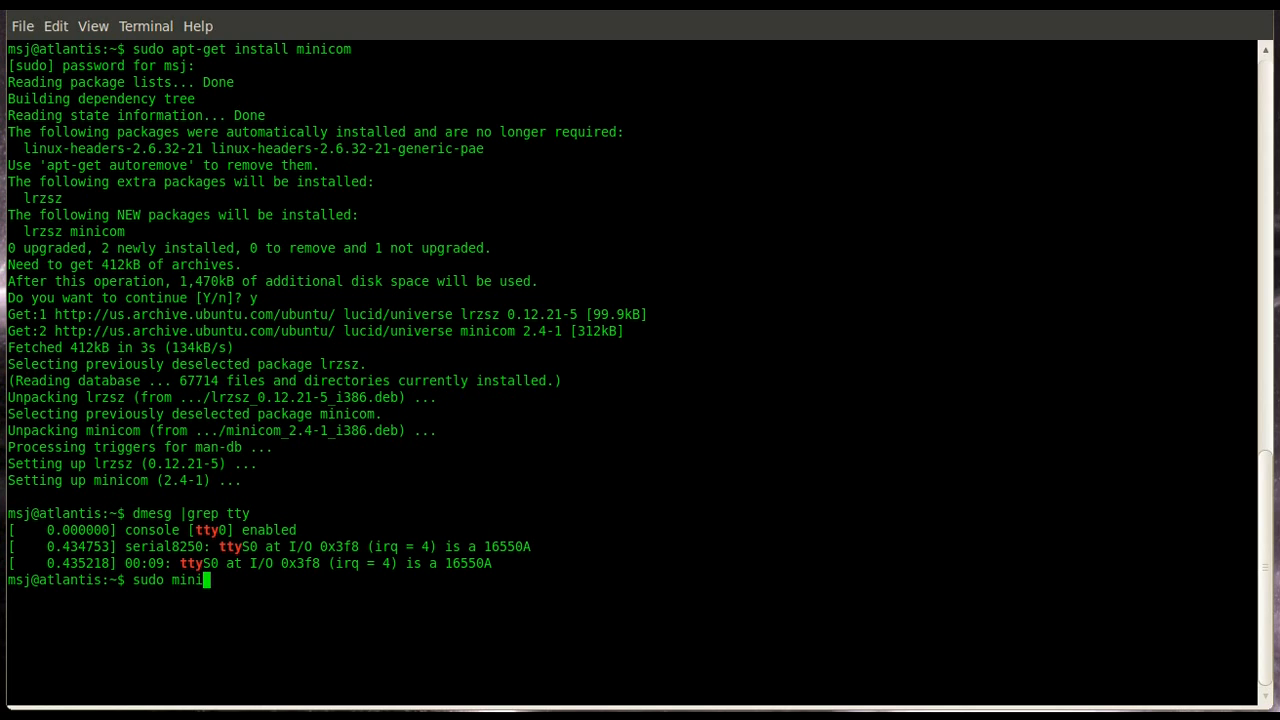
type("com -s")
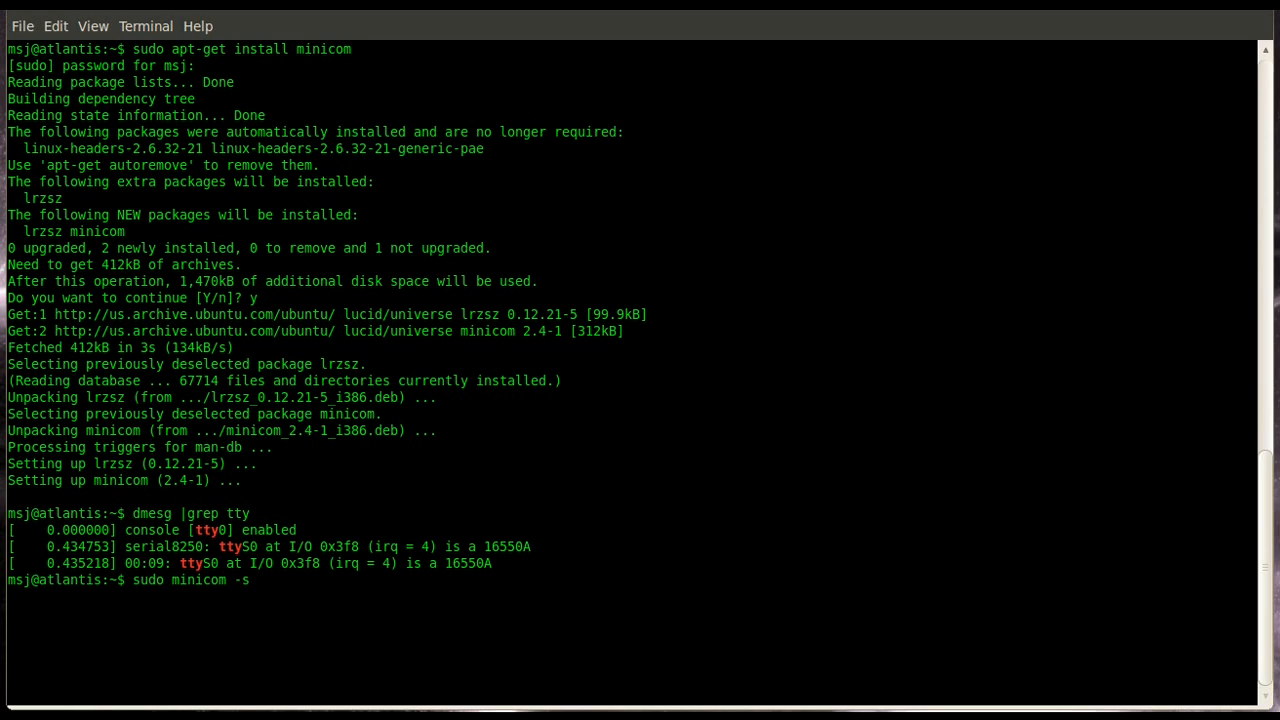
key("Return")
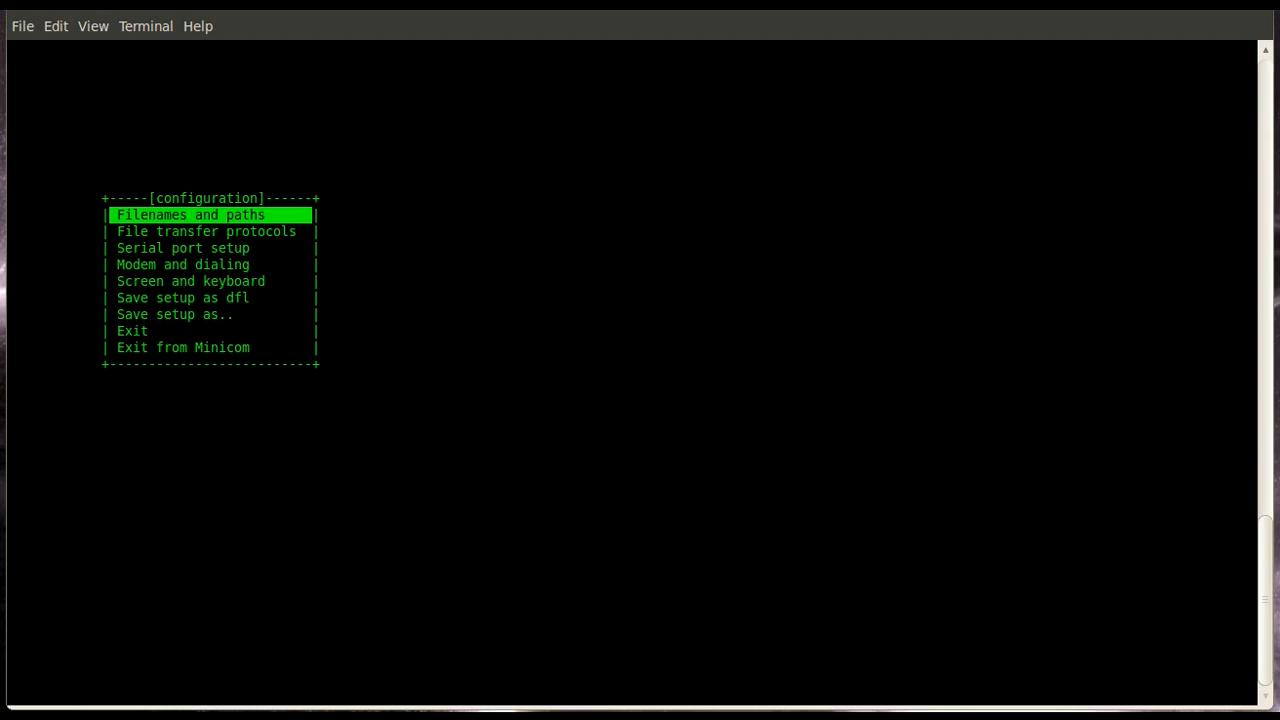
key("Down")
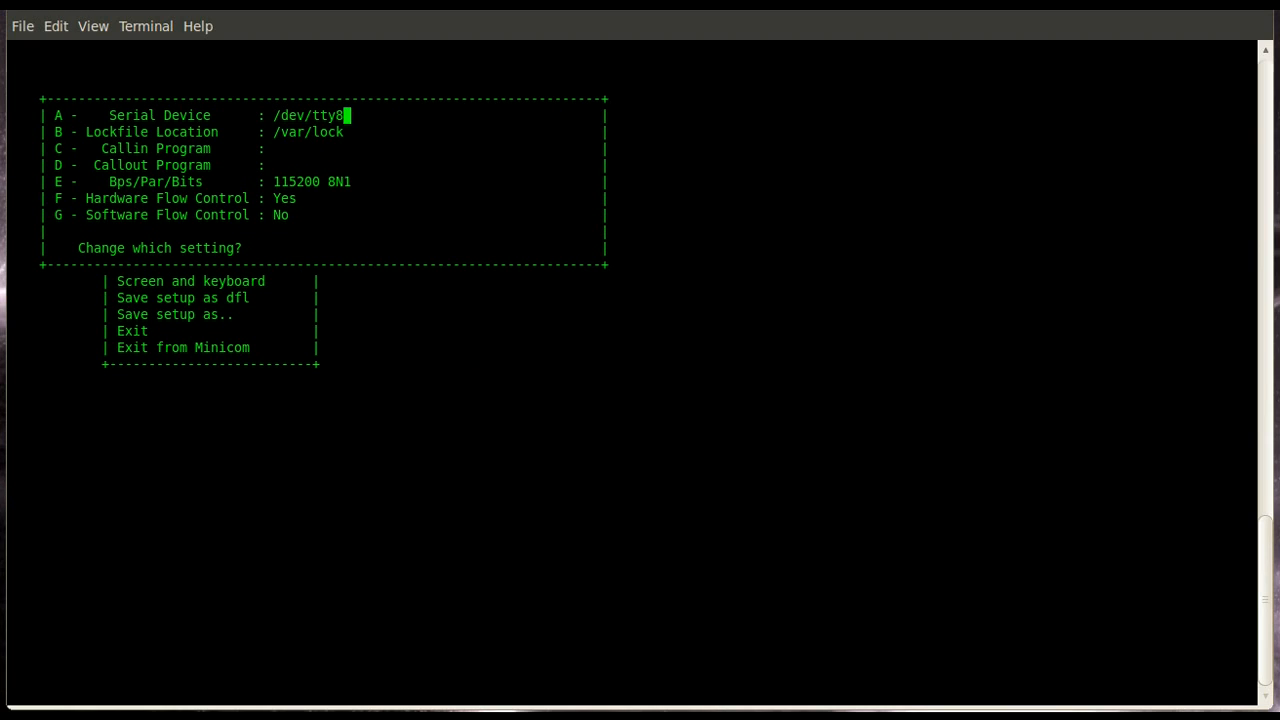
key("BackSpace")
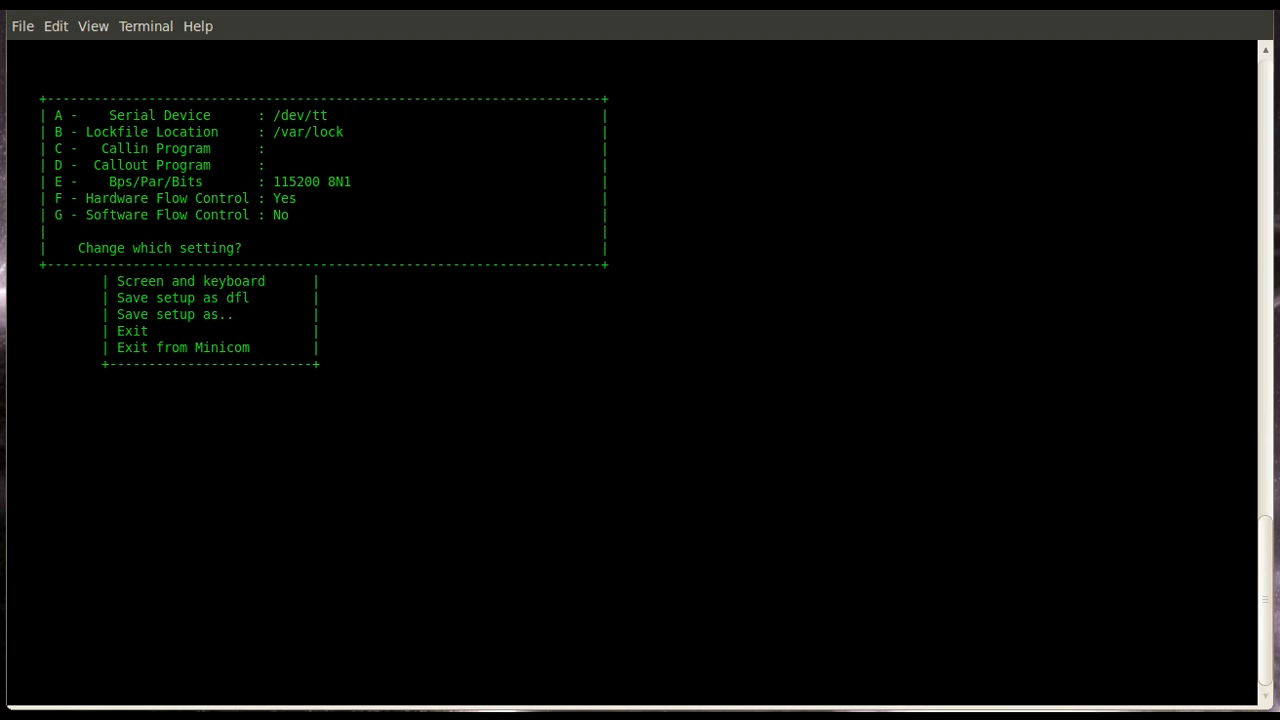
type("yS")
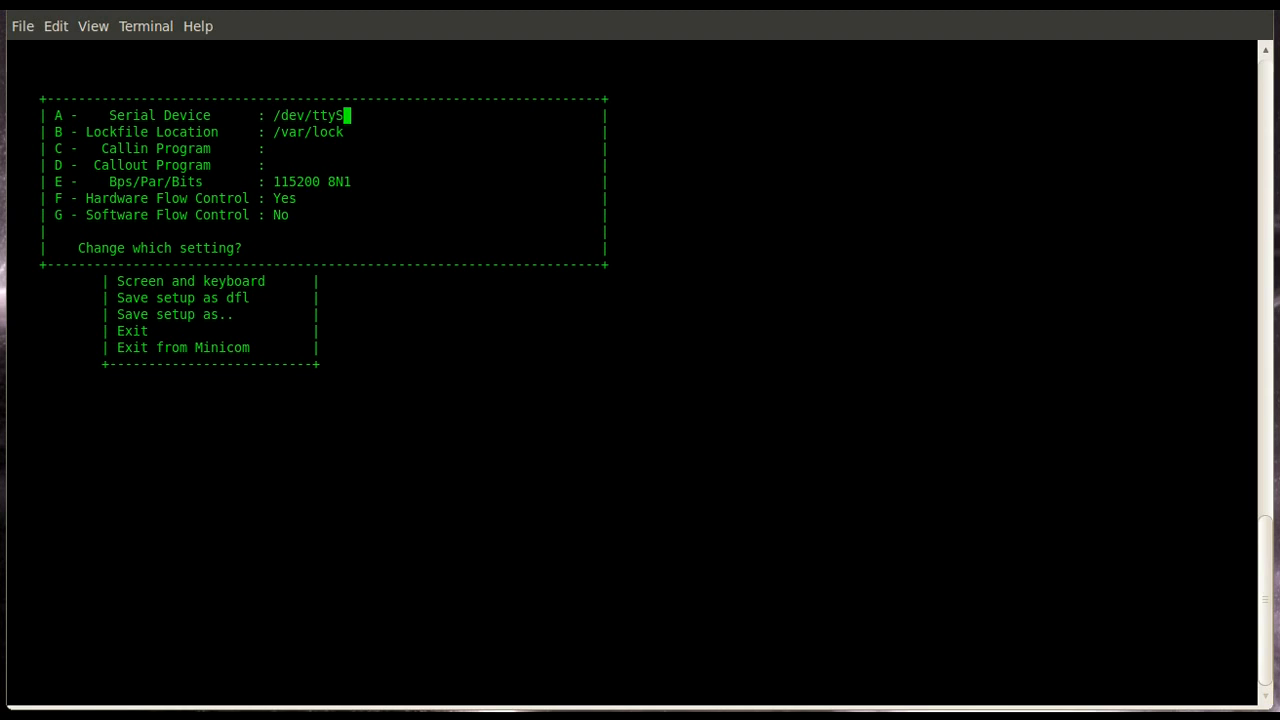
type("0")
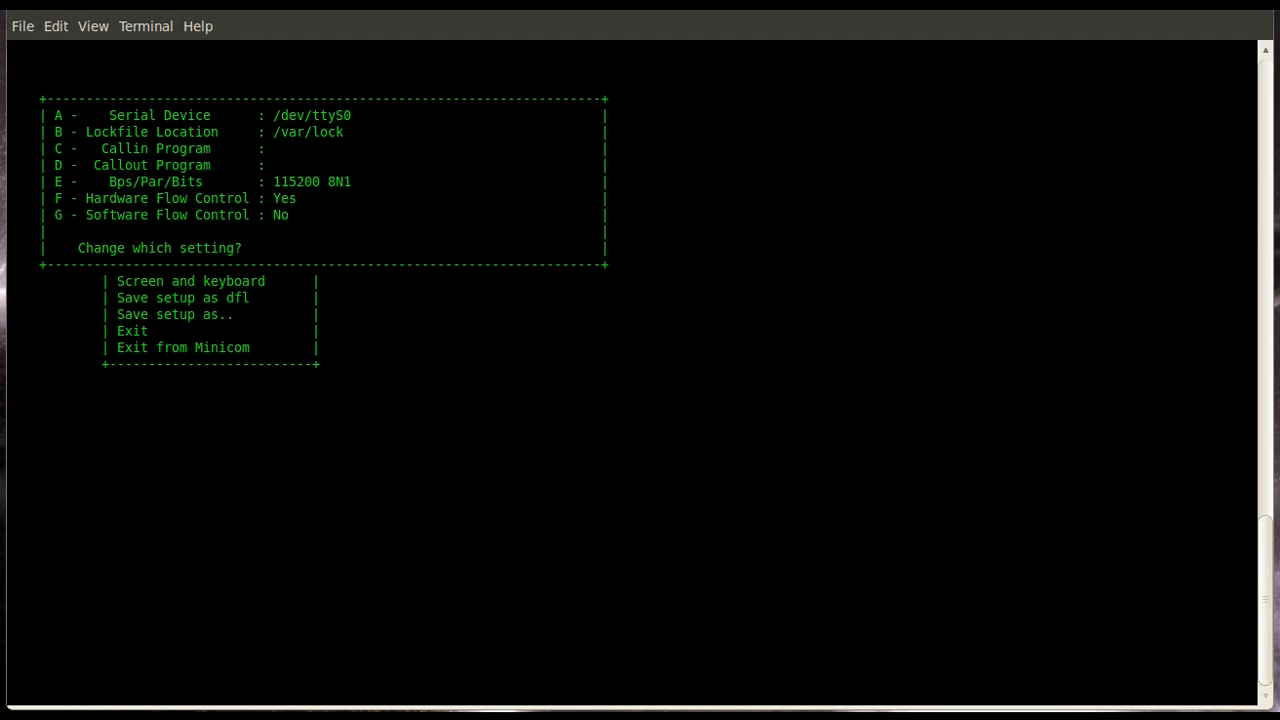
Set the port to 9600 8N1 and save the setup as dfl
key("e")
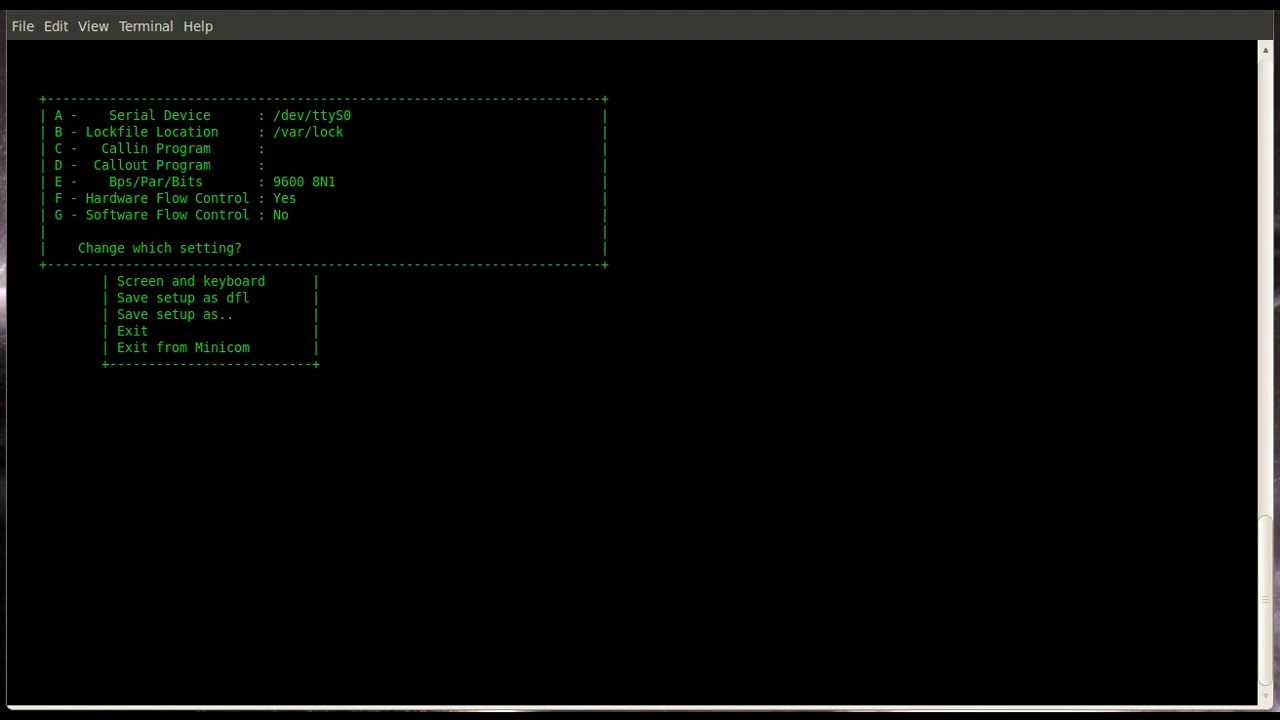
key("f")
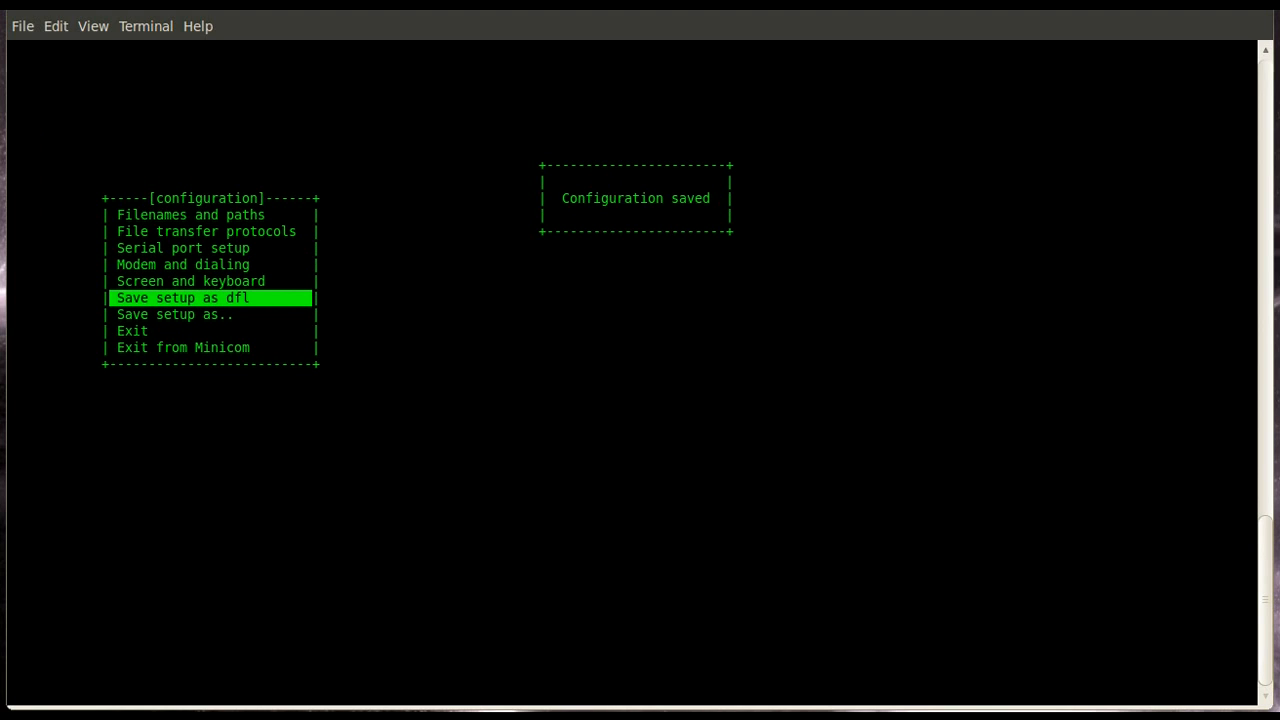
key("Down")
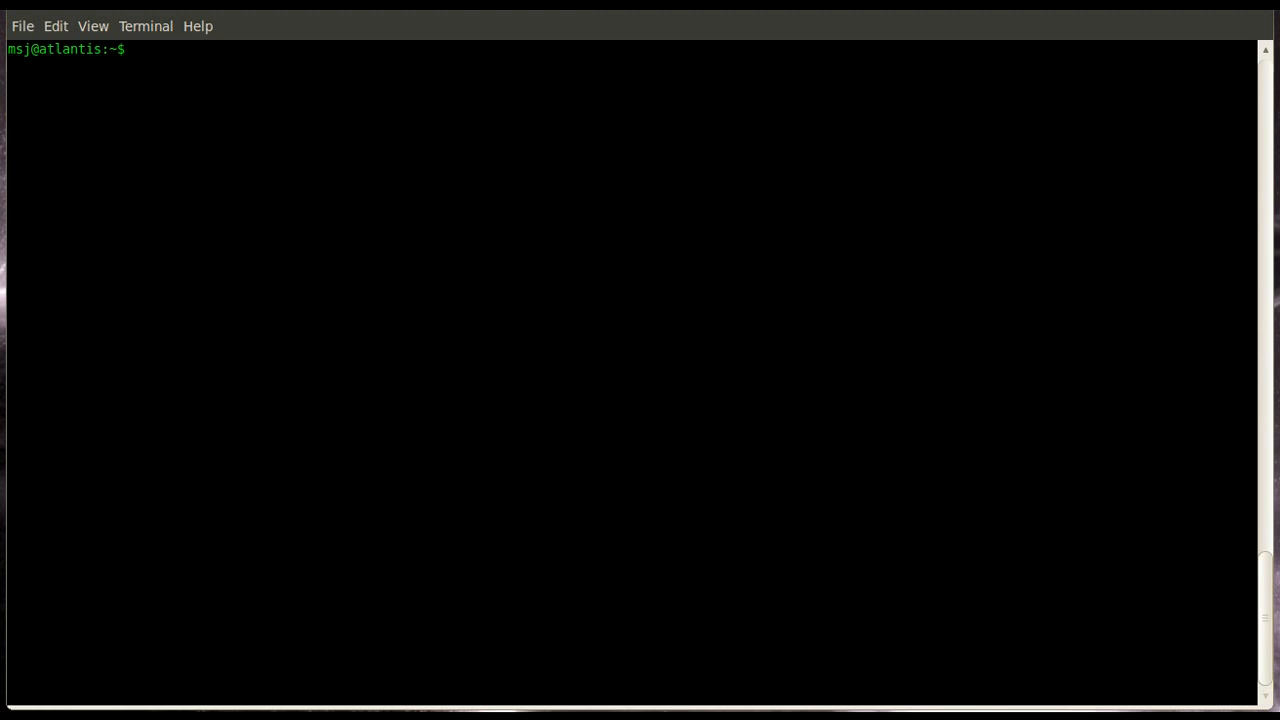
Start sudo minicom, run enable and show run on router R2, then reopen configuration
type("sudo")
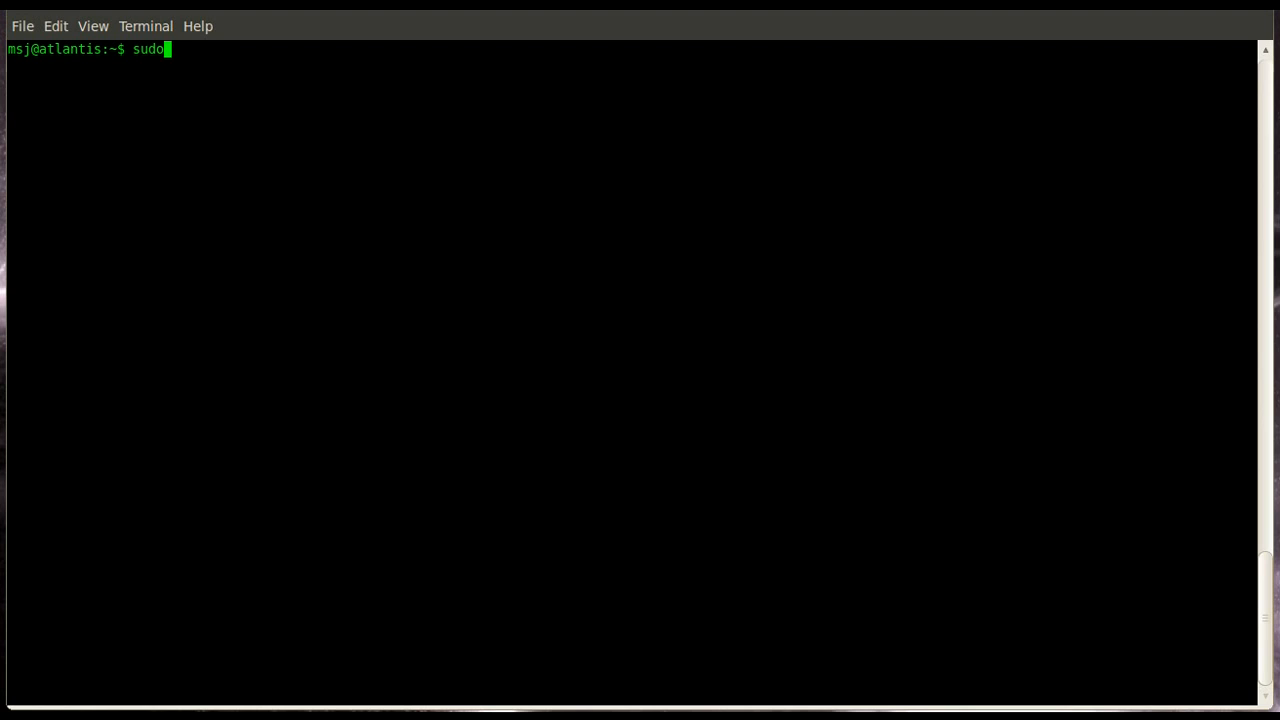
type("minicom")
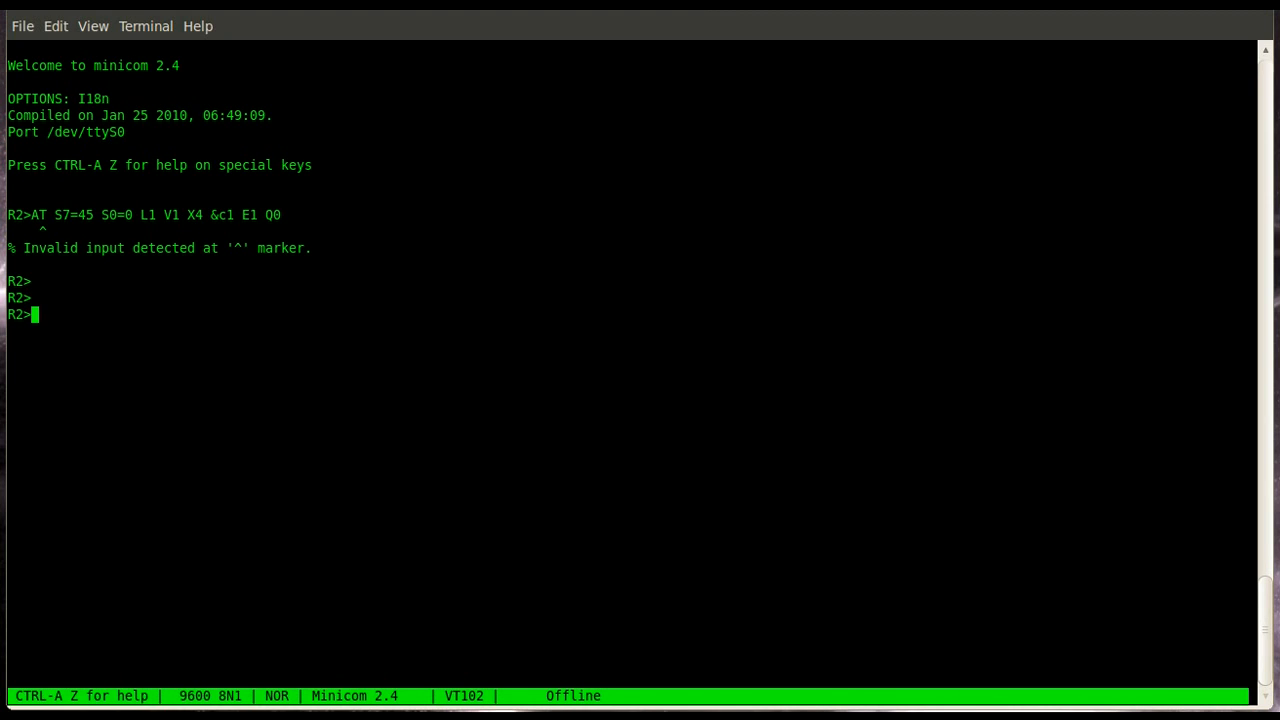
type("show run")
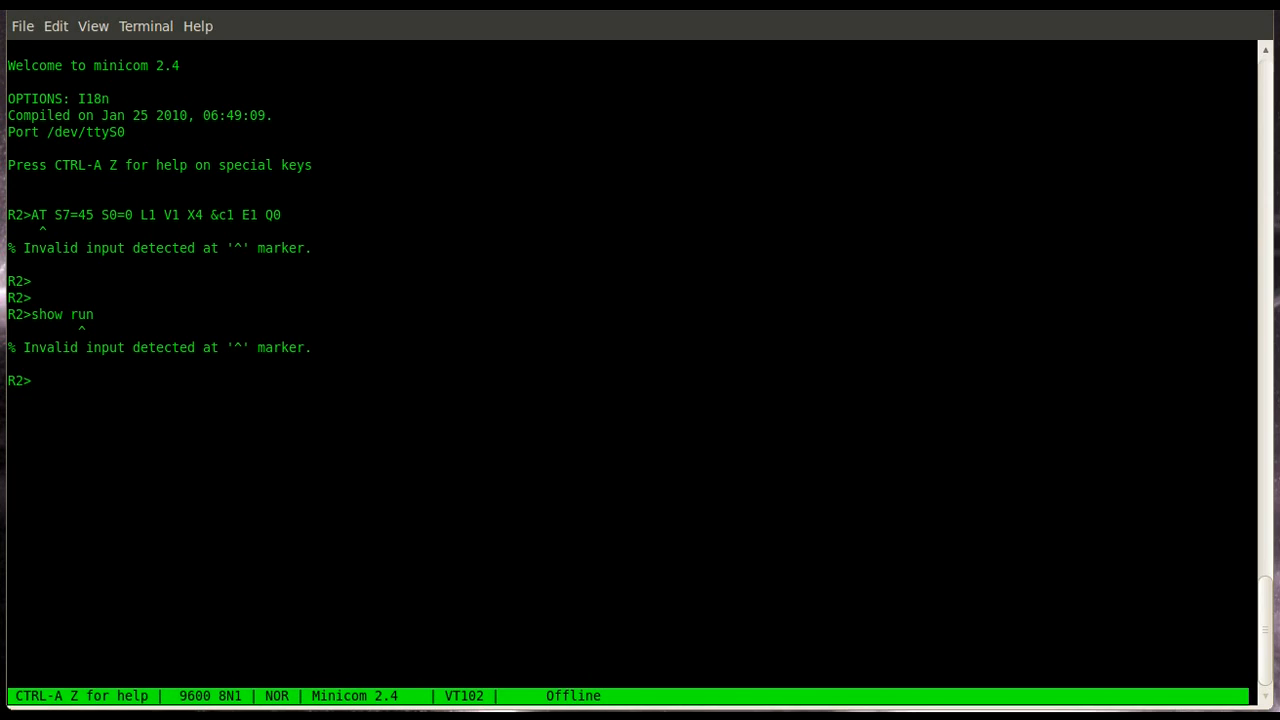
type("enable")
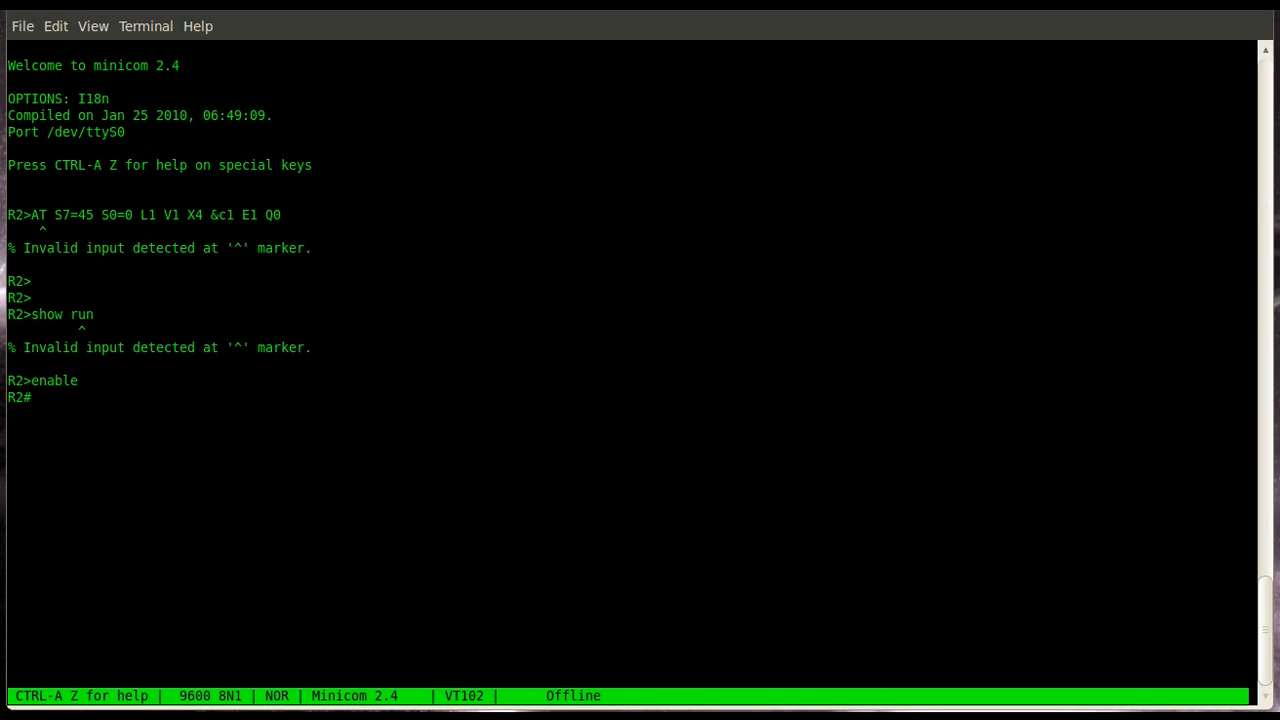
type("show run")
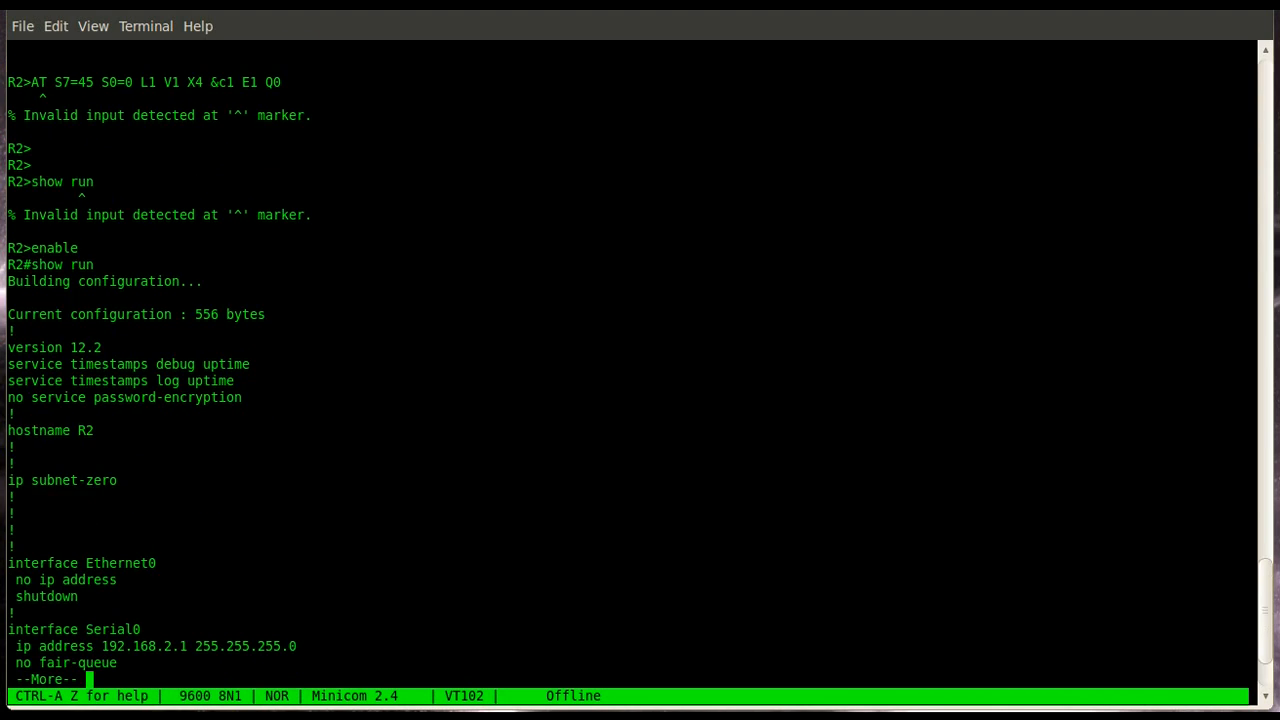
key("space")
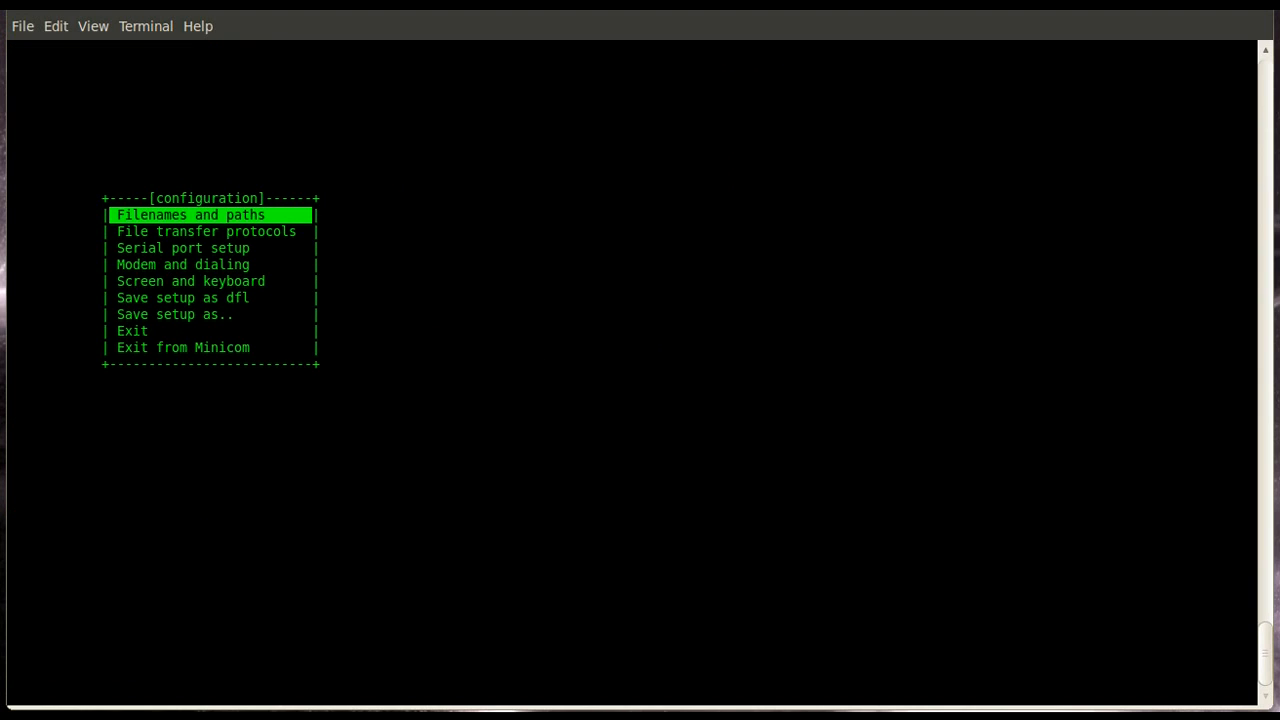
Clear the modem init string under Modem and dialing and save as dfl
key("Down")
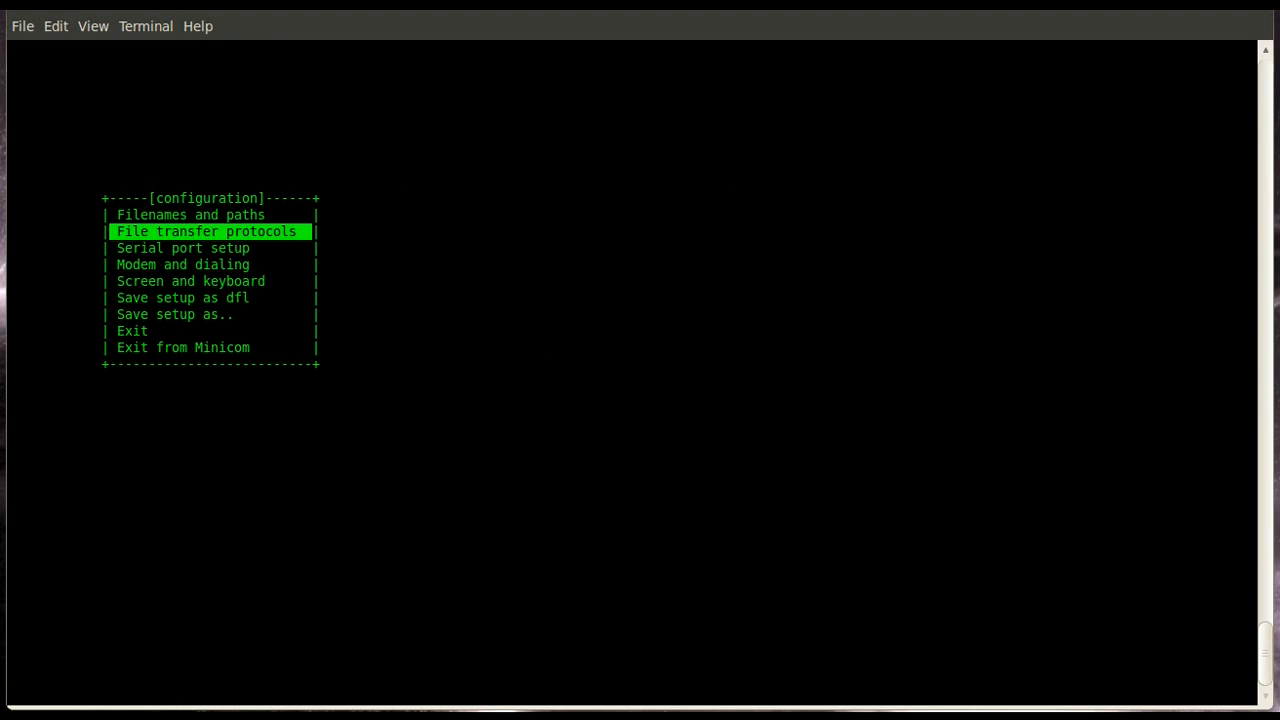
key("Down")
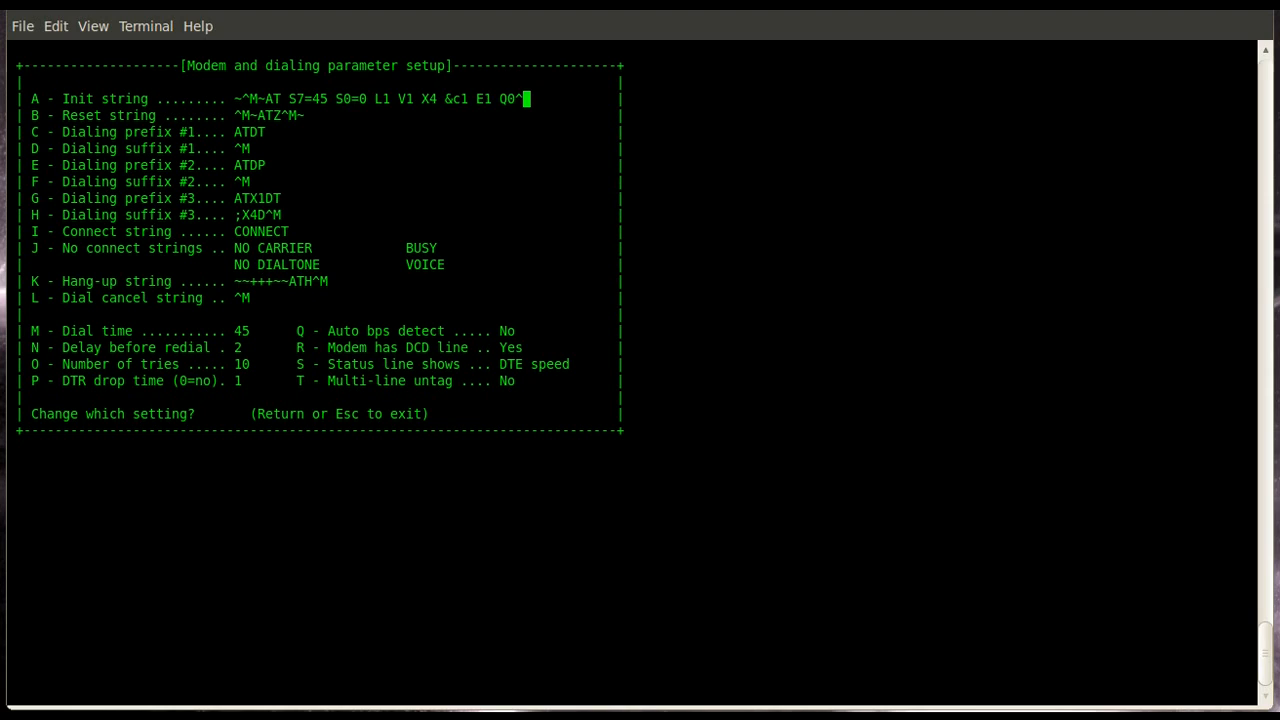
key("ctrl+u")
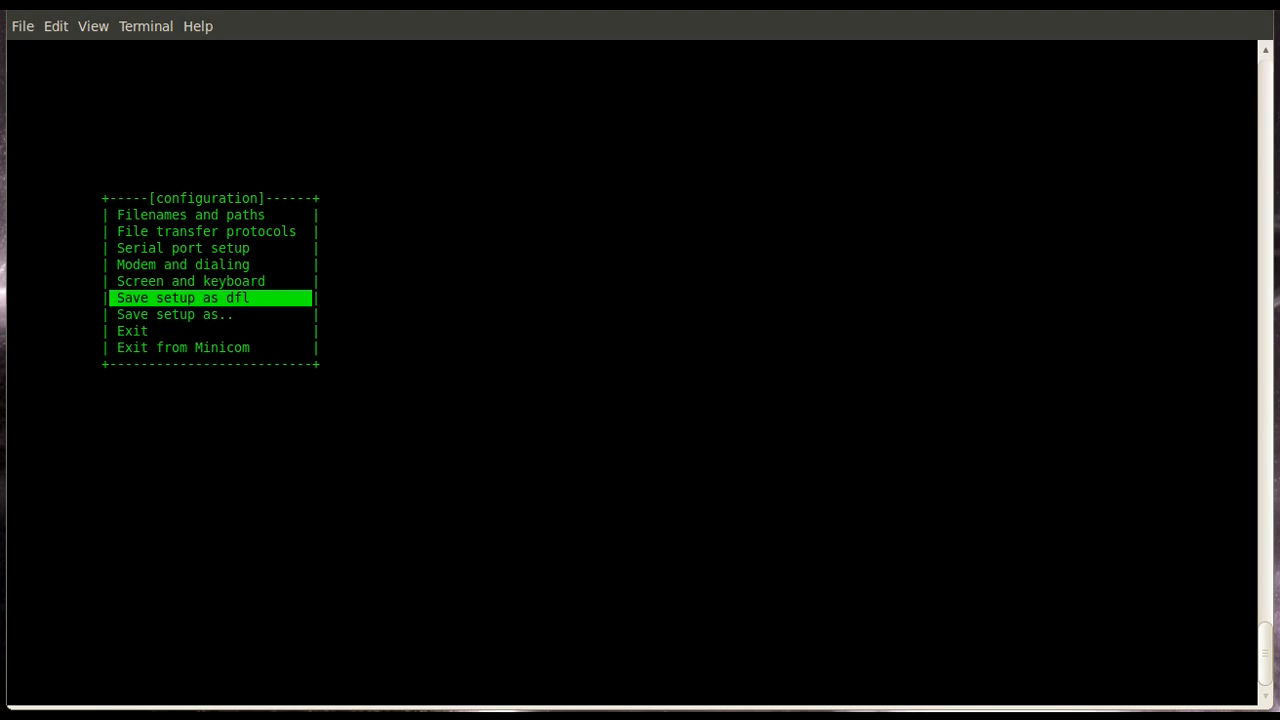
key("Down")
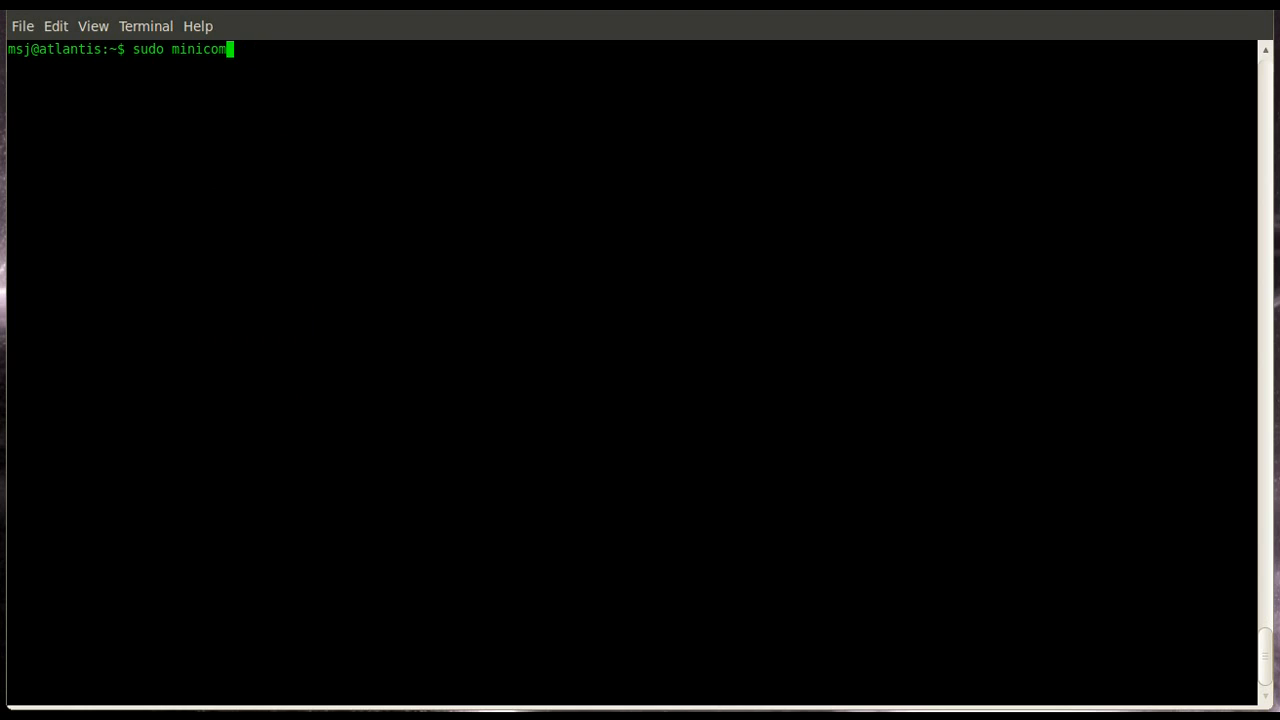
Relaunch sudo minicom and type enable and show run at the R2 prompt
key("Return")
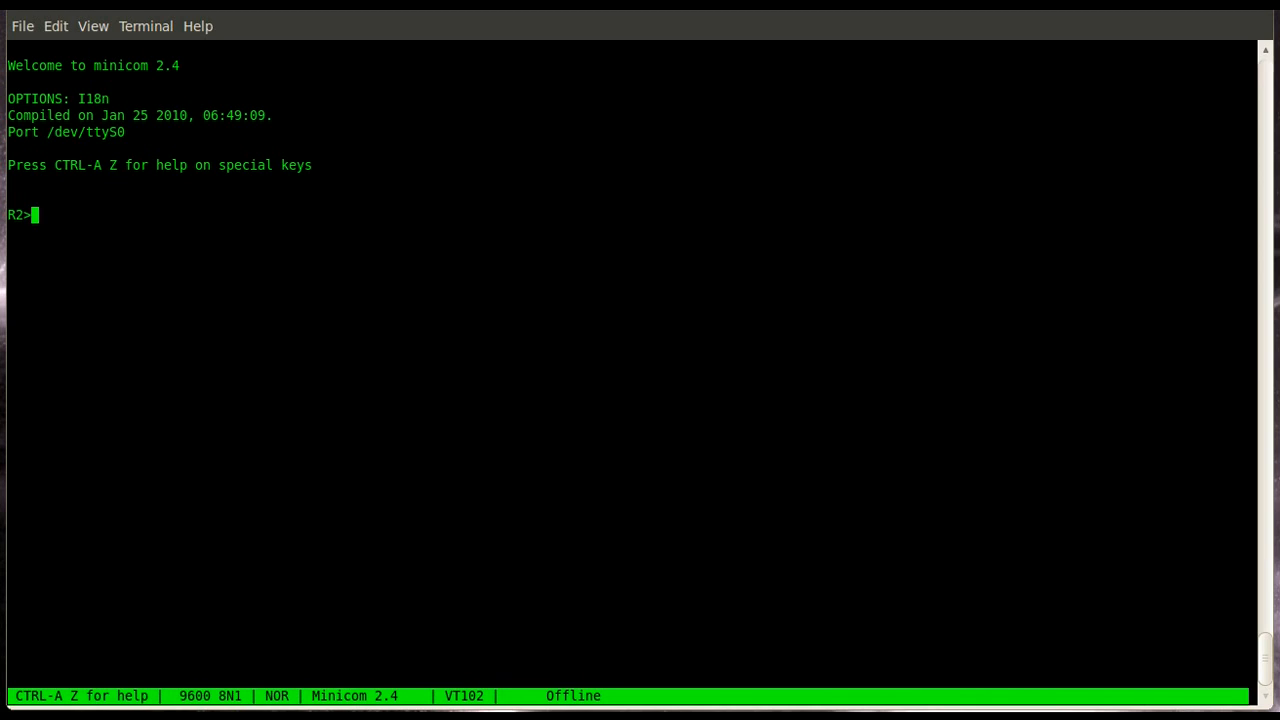
type("enable")
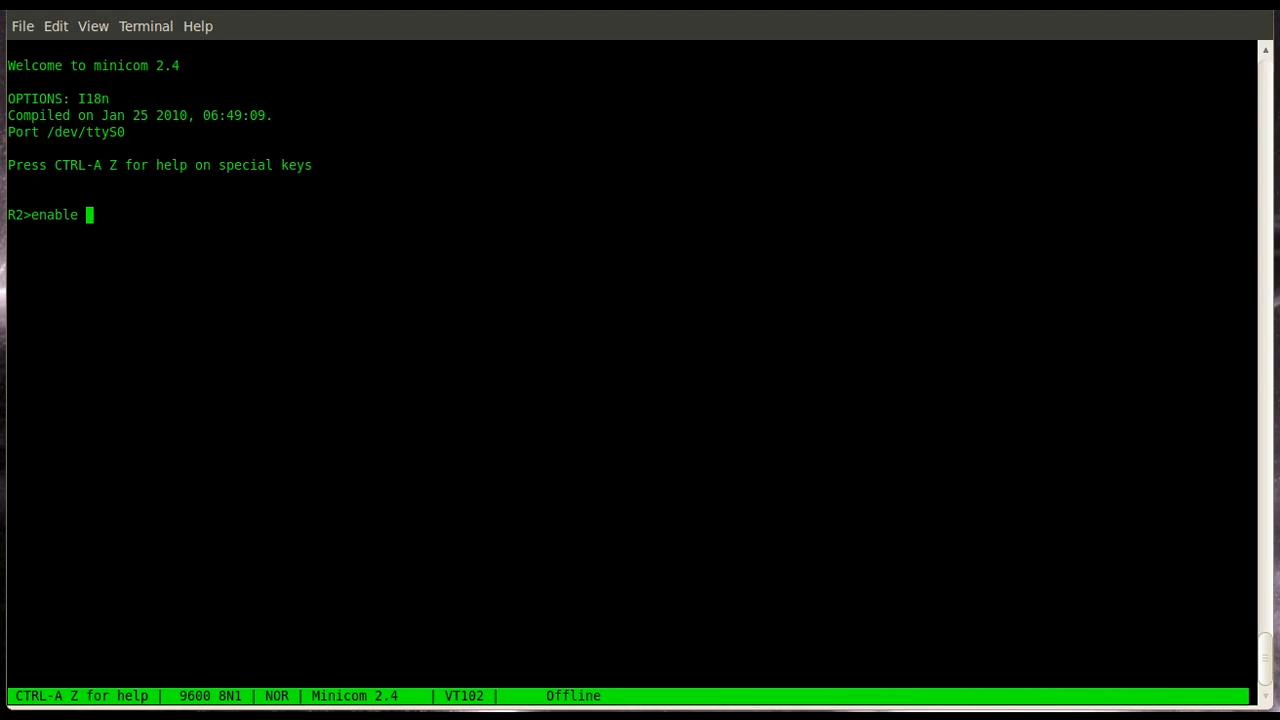
type("show run")
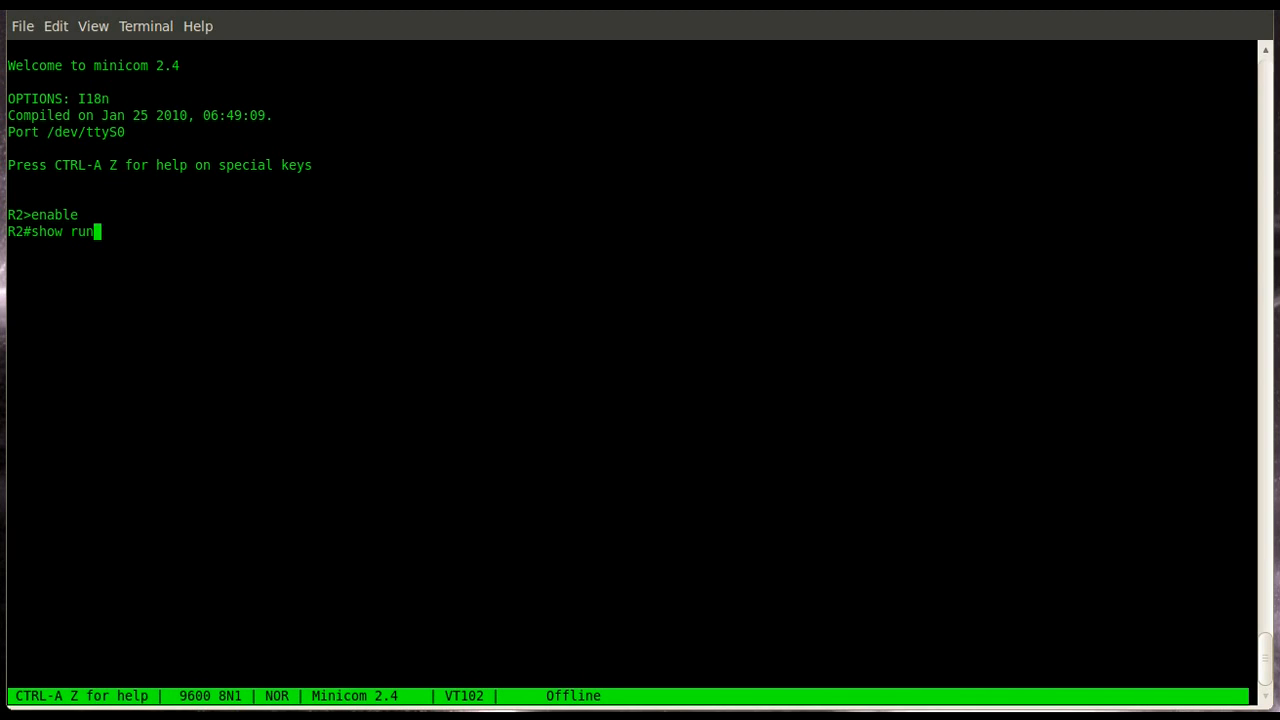